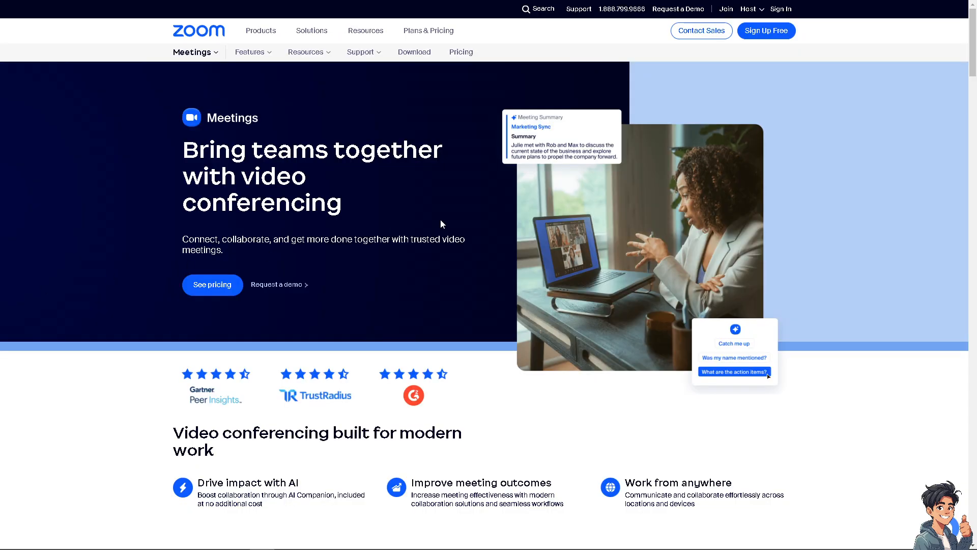
pyautogui.moveTo(787, 8)
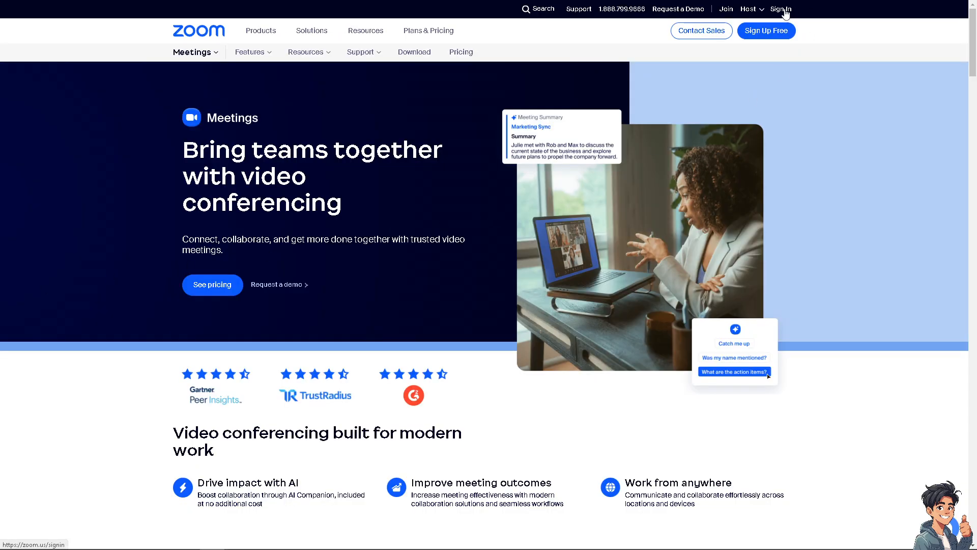
# - Go from the Meetings product page to the Zoom account Sign In page
pyautogui.click(783, 8)
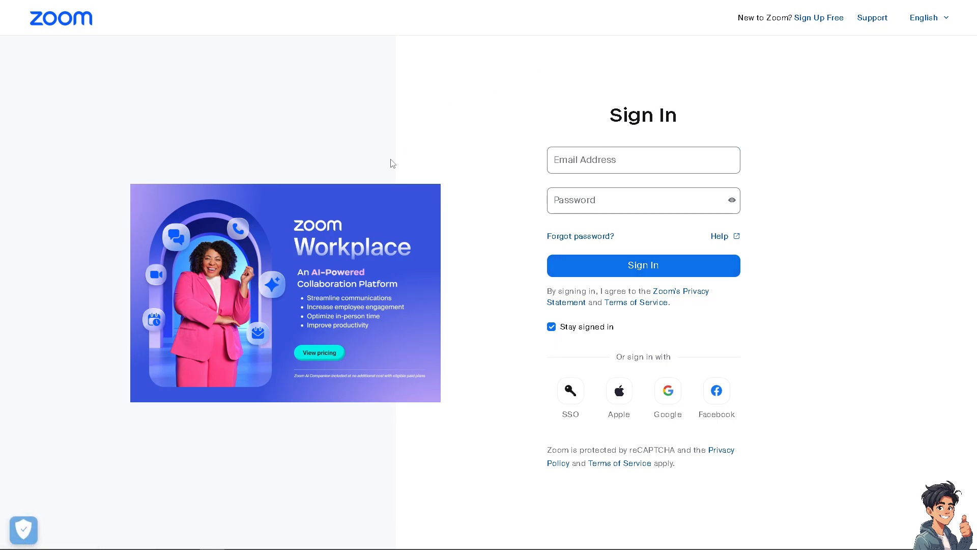
# - Switch to the Zoom desktop app with Settings showing Background & Effects
pyautogui.click(818, 18)
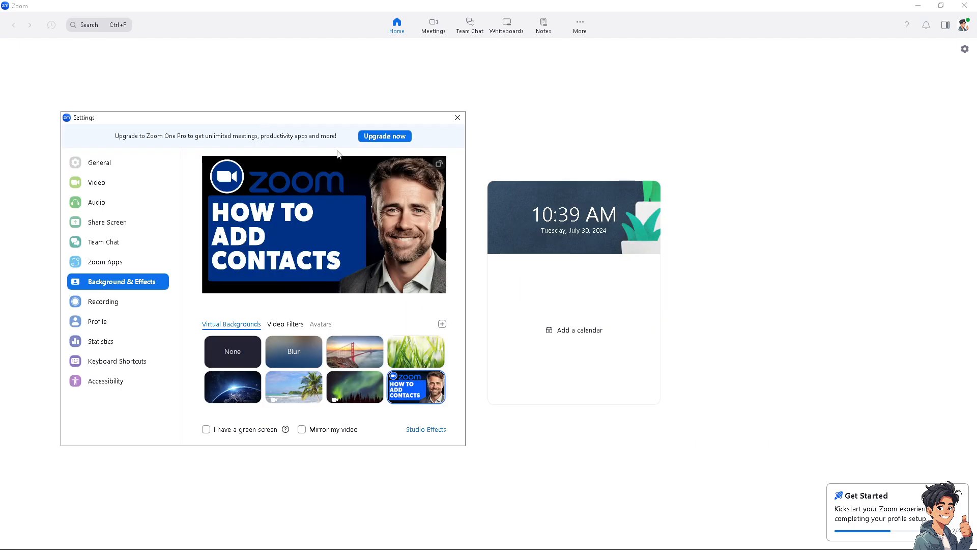
pyautogui.moveTo(457, 118)
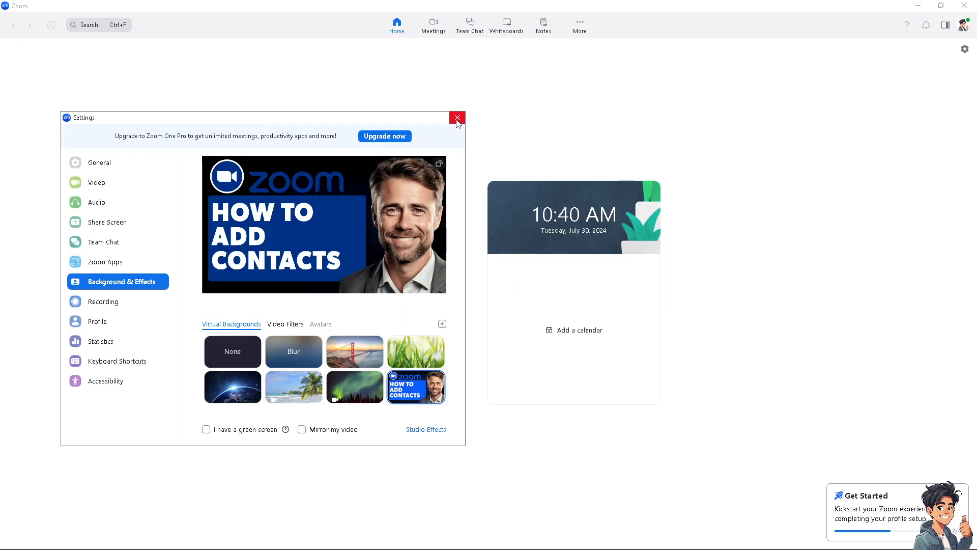
pyautogui.moveTo(458, 119)
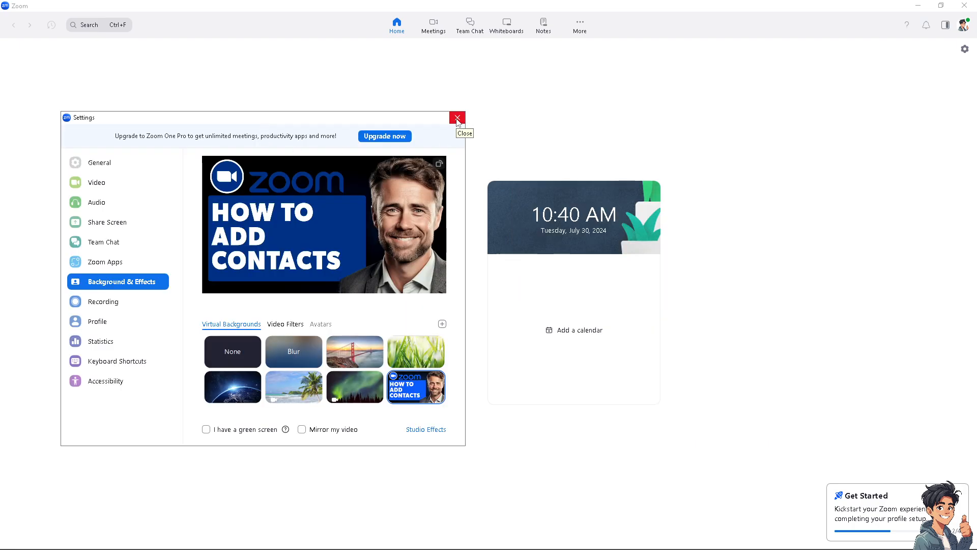
# - Close Settings and reach the Contacts page through More, listing empty Starred, External and Cloud groups
pyautogui.click(457, 118)
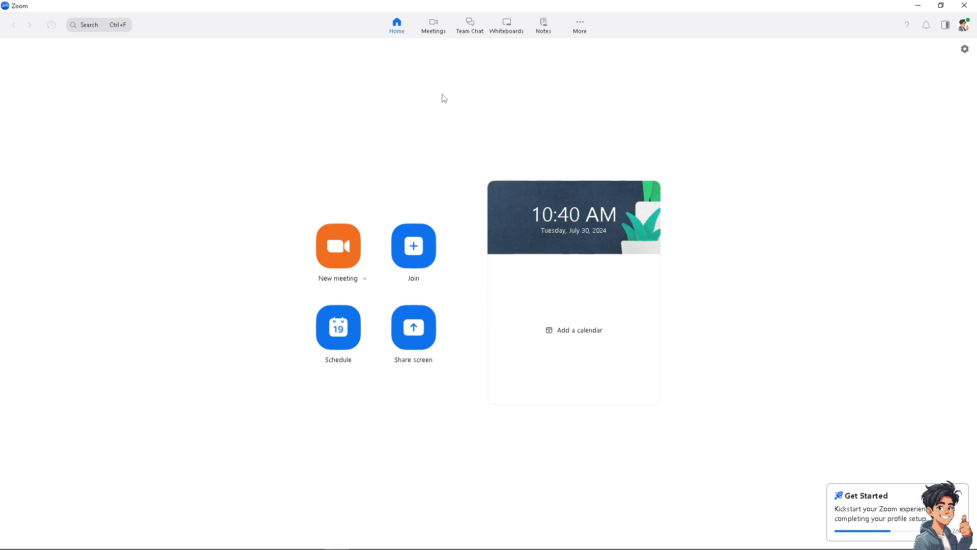
pyautogui.moveTo(609, 43)
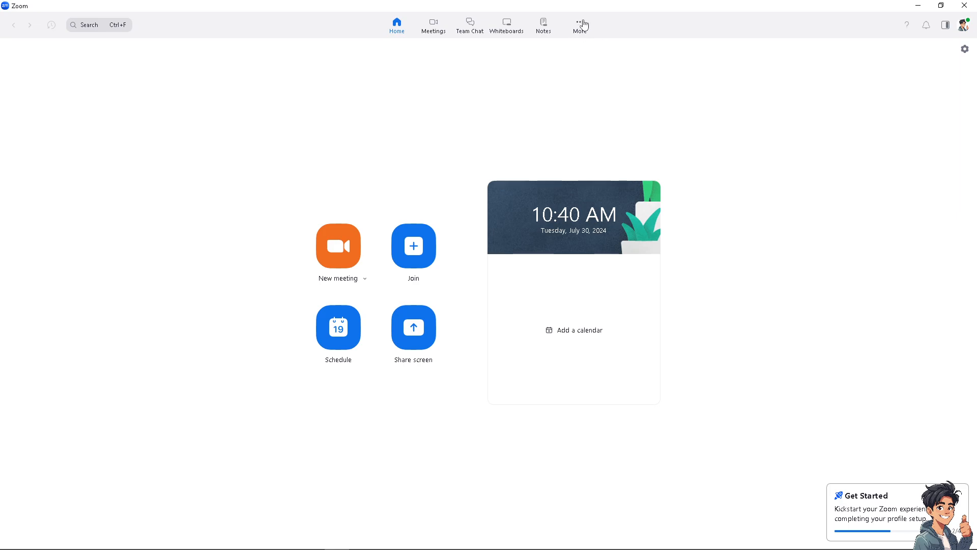
pyautogui.click(581, 23)
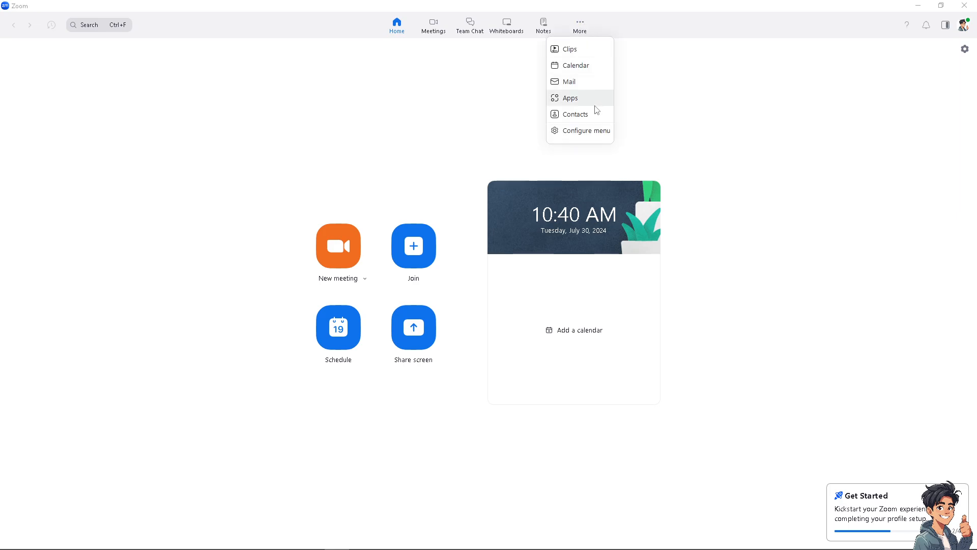
pyautogui.click(575, 114)
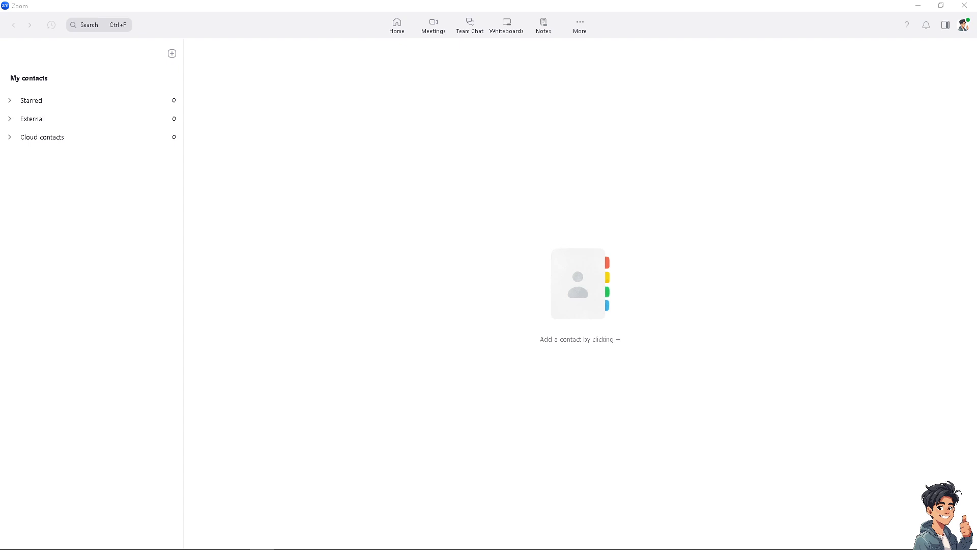
# - Expand the Starred, External and Cloud contact groups (all zero), then move to Team Chat
pyautogui.click(30, 99)
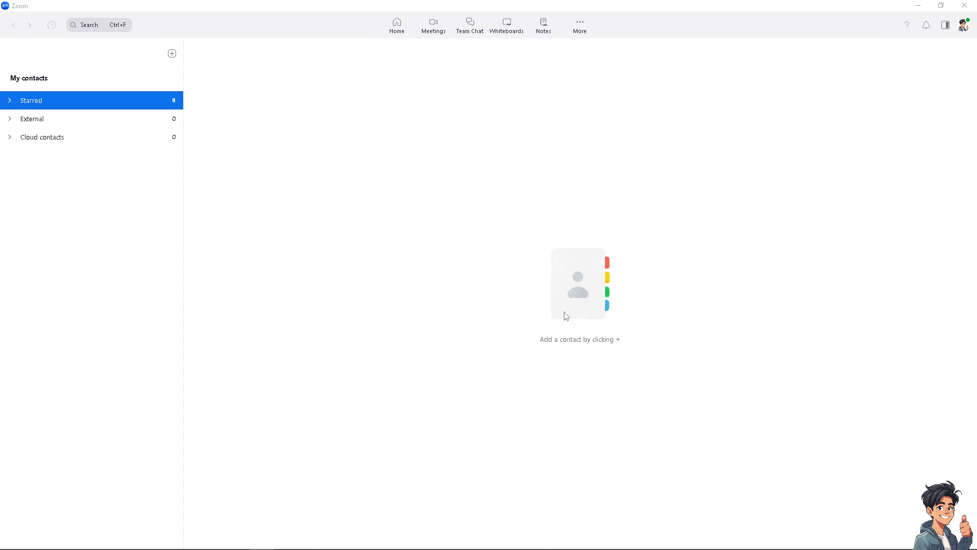
pyautogui.moveTo(575, 299)
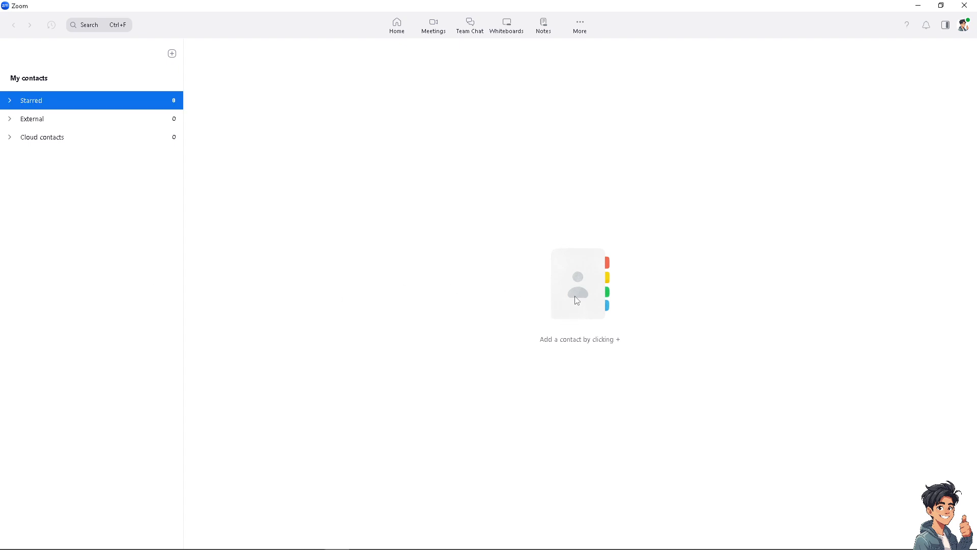
pyautogui.moveTo(124, 112)
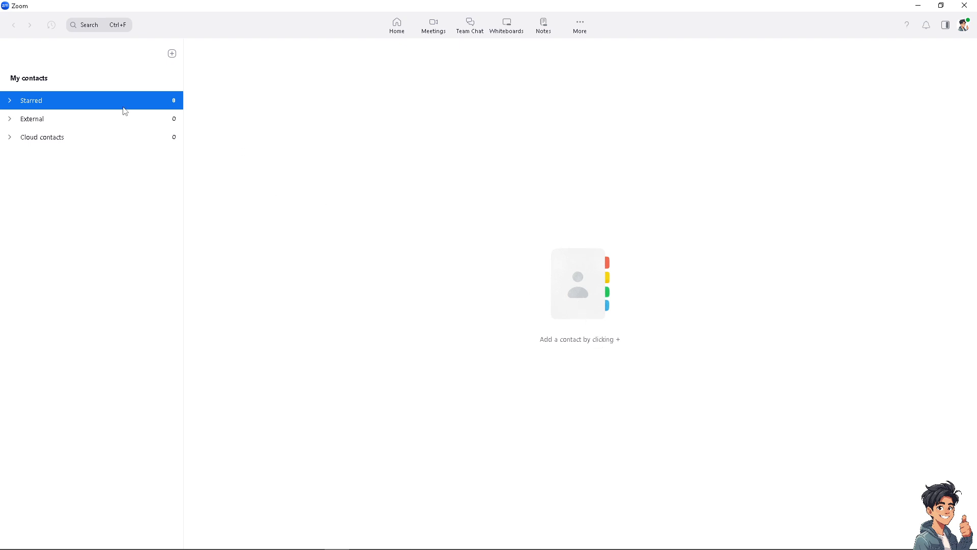
pyautogui.click(31, 100)
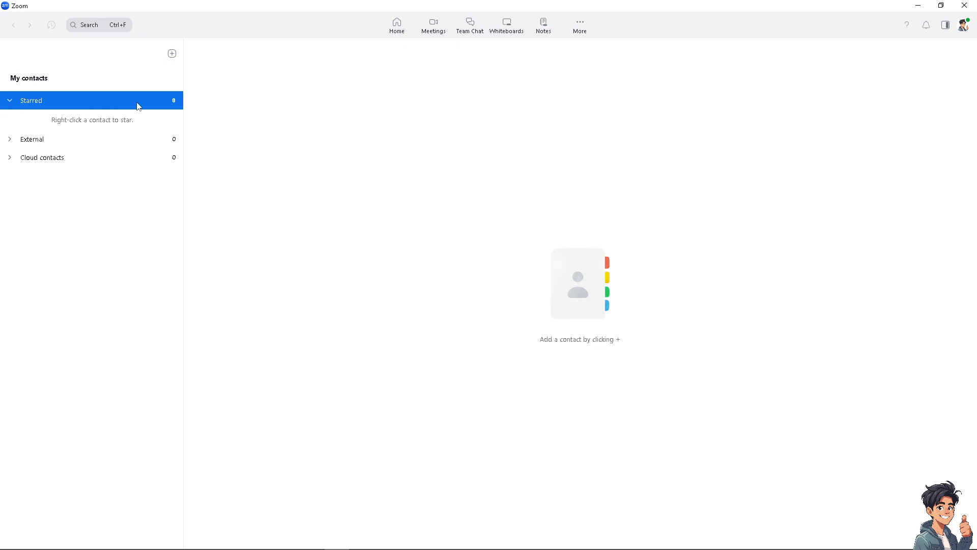
pyautogui.click(12, 138)
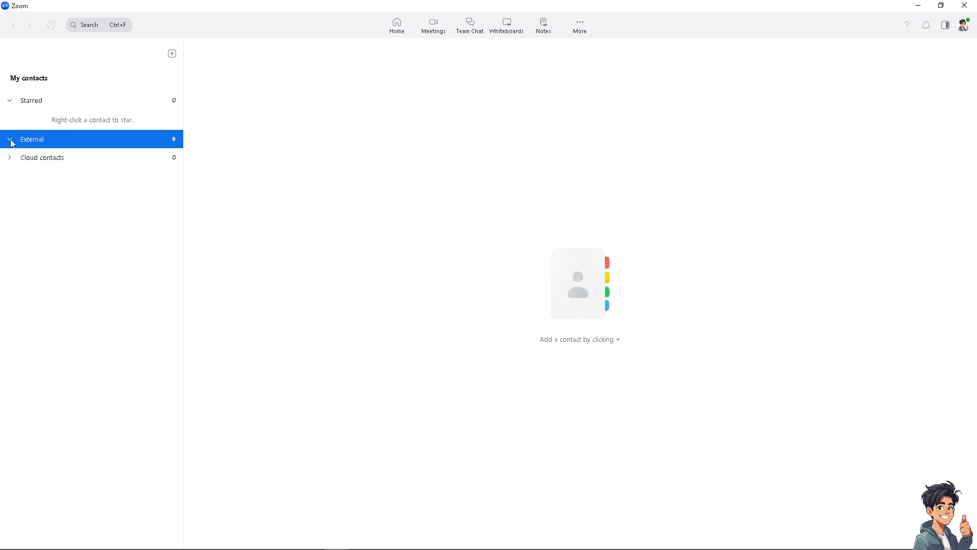
pyautogui.click(42, 157)
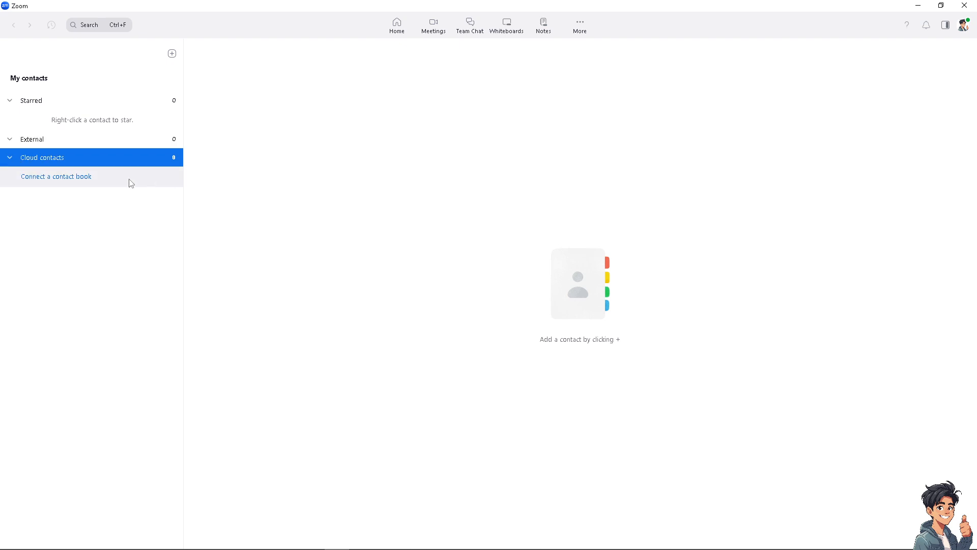
pyautogui.moveTo(4, 216)
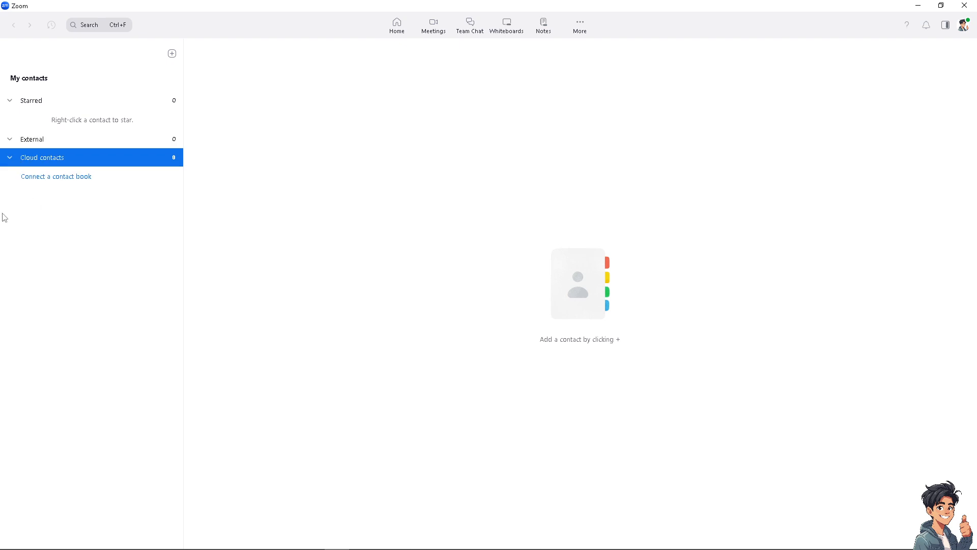
pyautogui.moveTo(462, 220)
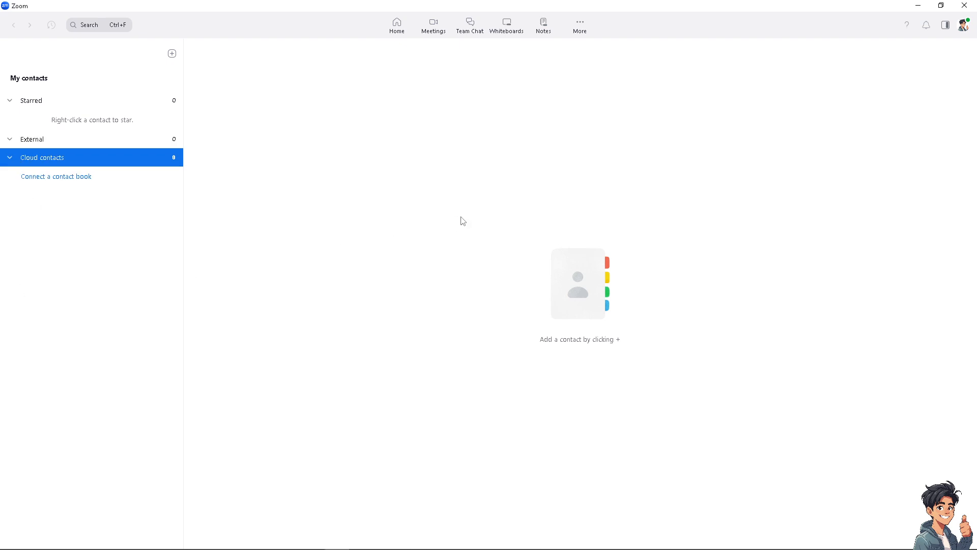
pyautogui.moveTo(421, 162)
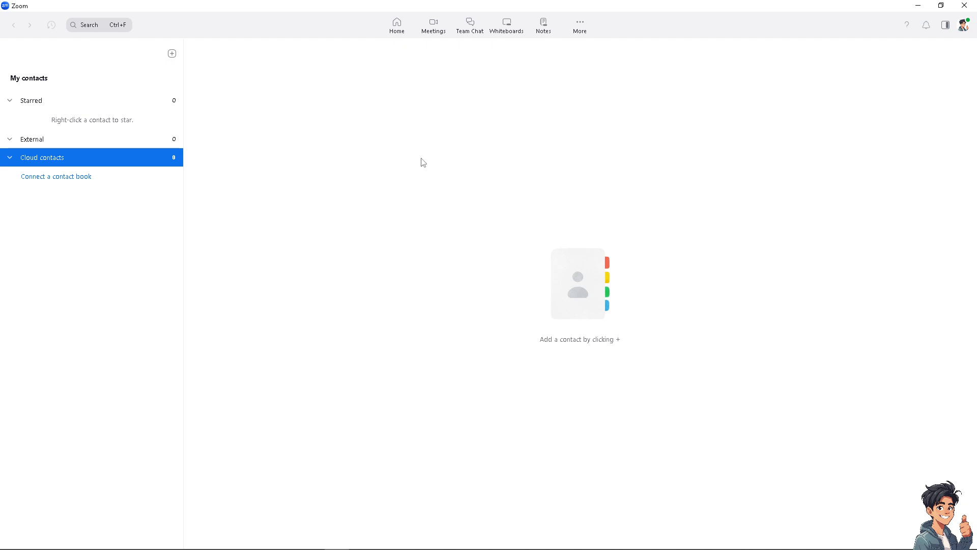
pyautogui.click(470, 23)
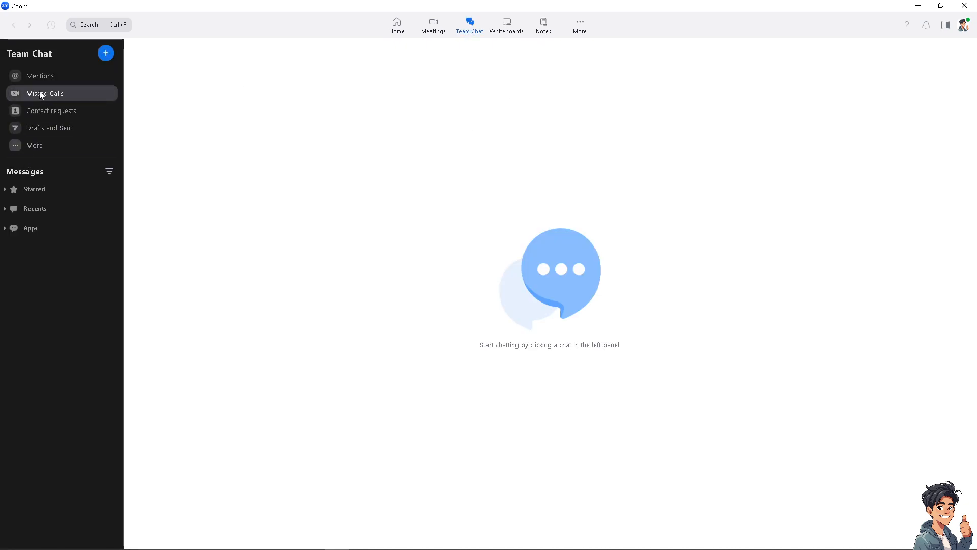
# - Check the empty Mentions, Missed Calls and Contact requests views, ending on Mentions
pyautogui.click(41, 75)
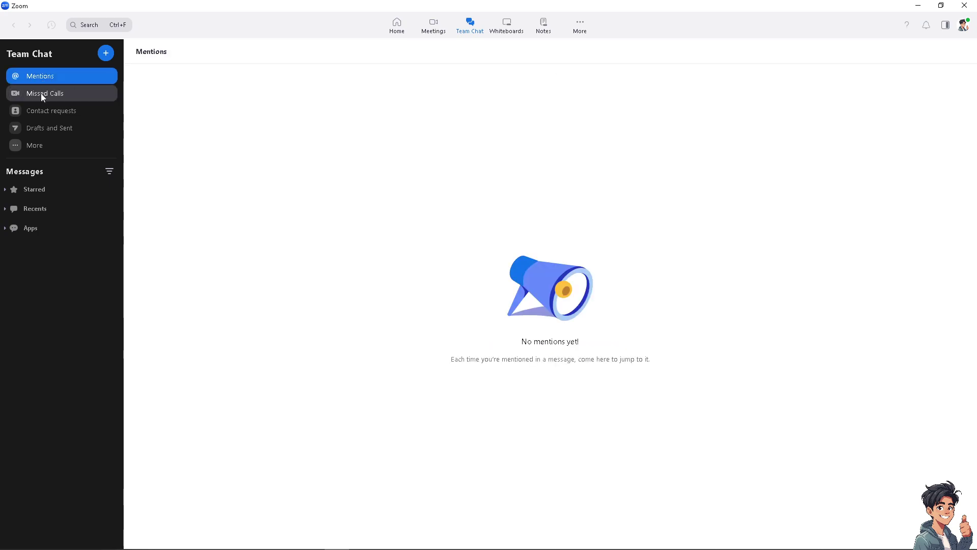
pyautogui.click(45, 93)
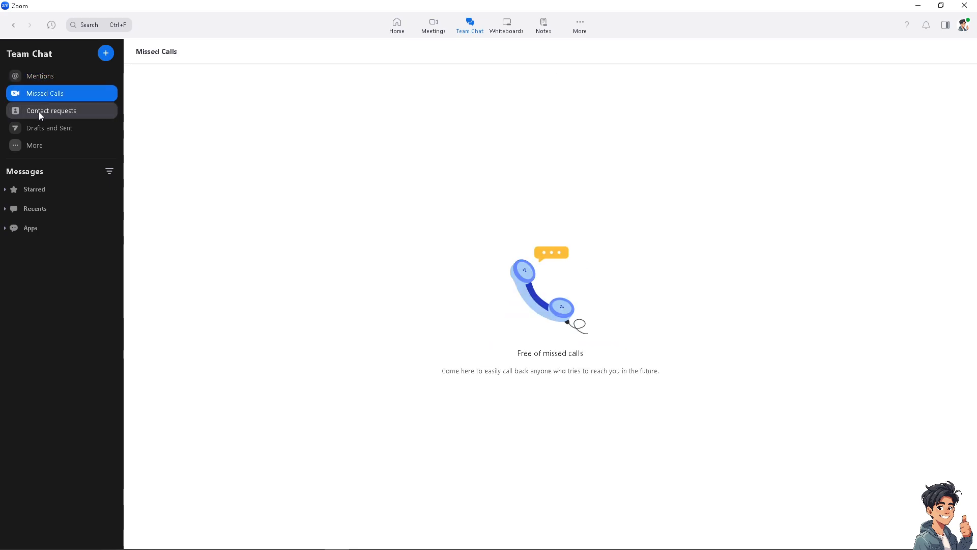
pyautogui.click(49, 110)
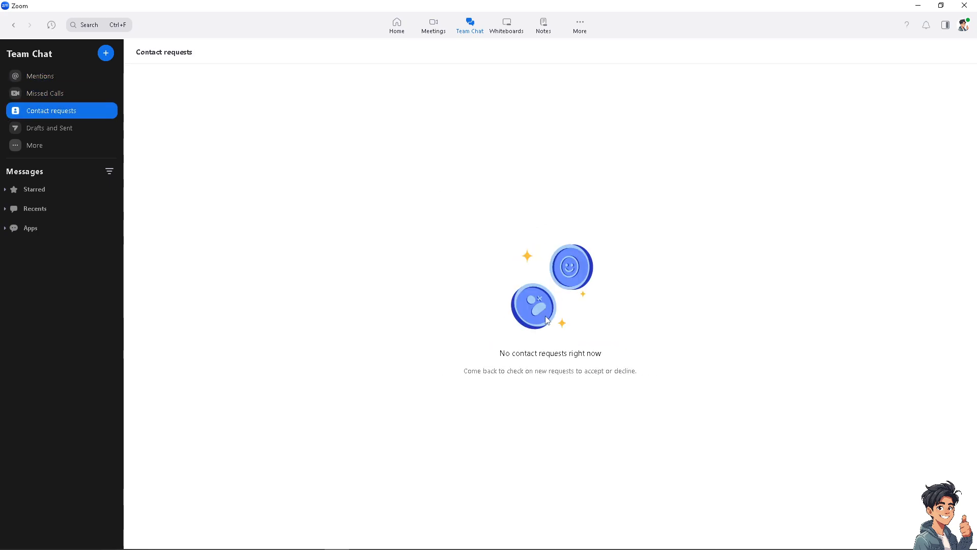
pyautogui.moveTo(532, 392)
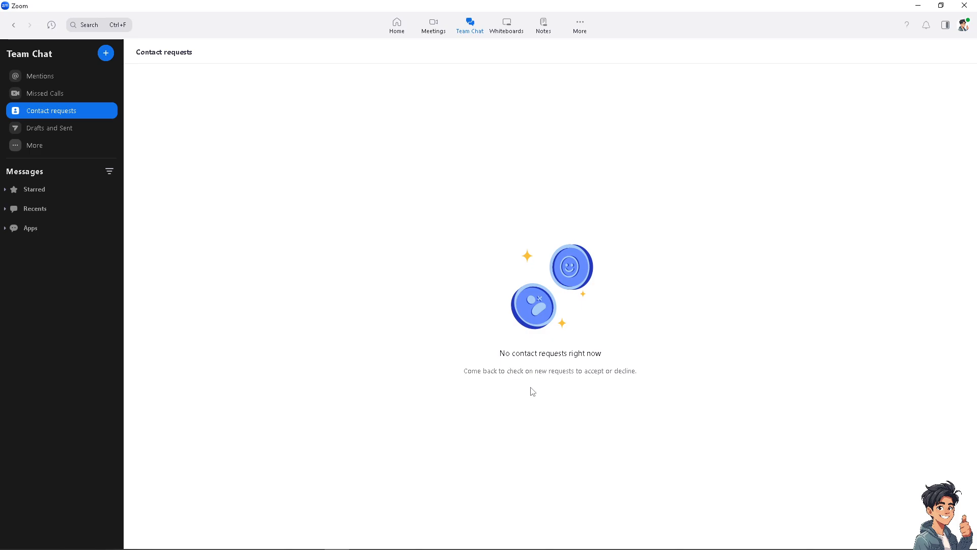
pyautogui.moveTo(53, 156)
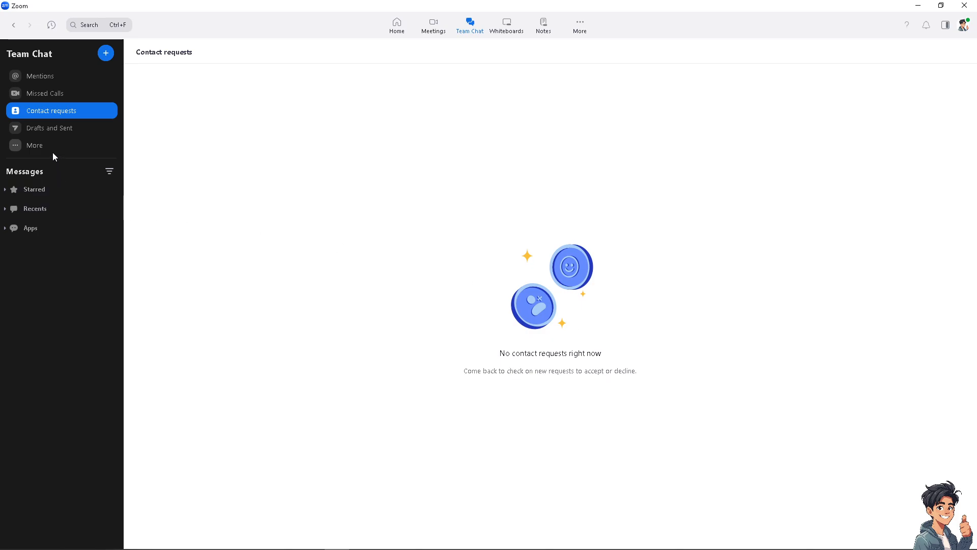
pyautogui.click(34, 144)
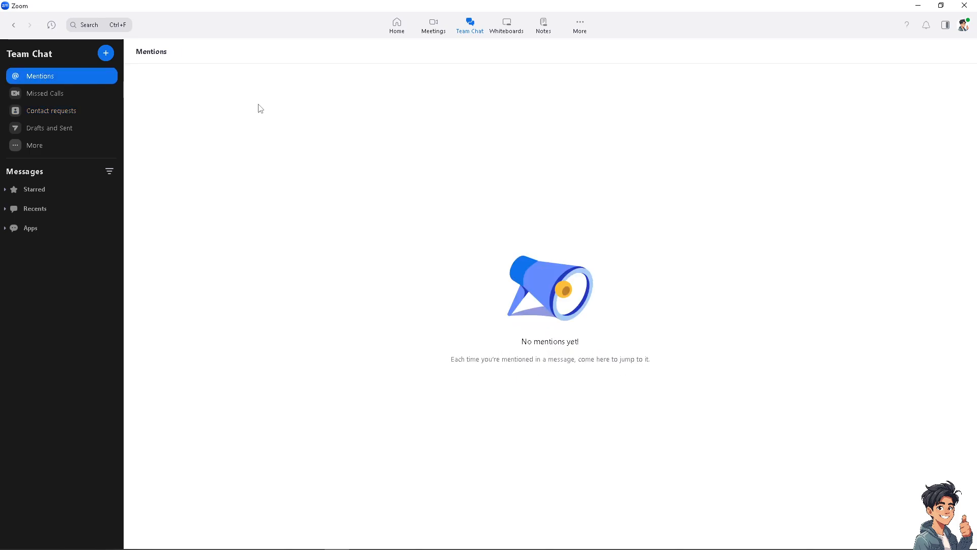
pyautogui.moveTo(119, 76)
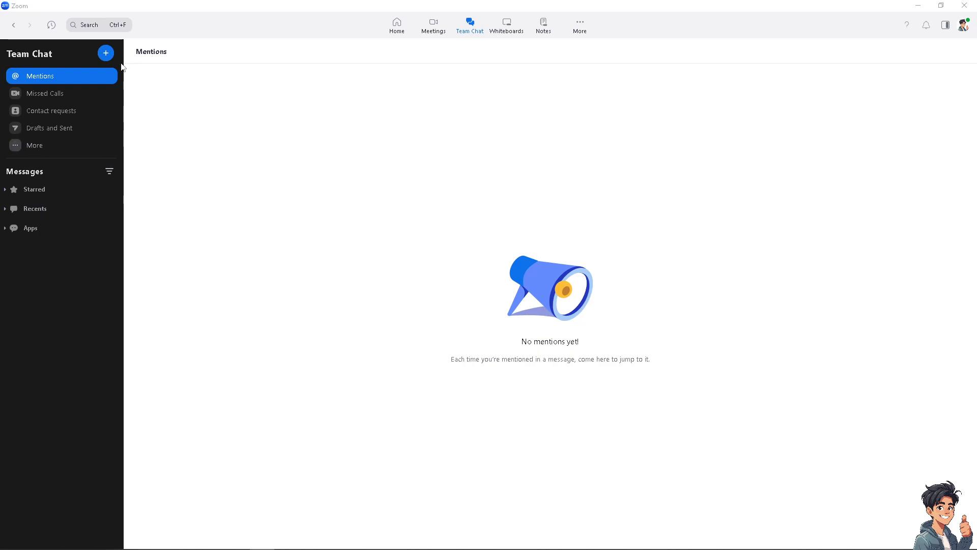
# - Start Invite New Contact and enter the outside email address ending in ok.com
pyautogui.click(106, 52)
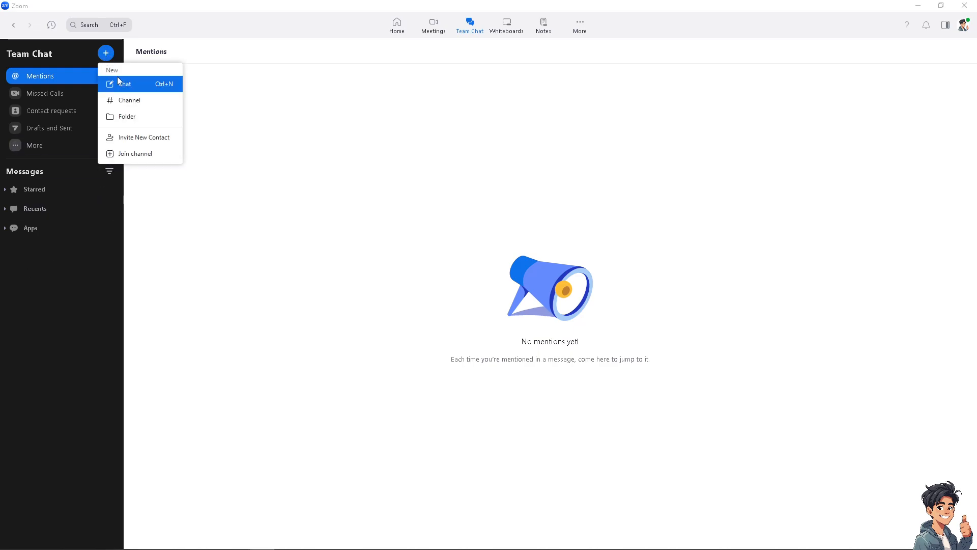
pyautogui.moveTo(147, 123)
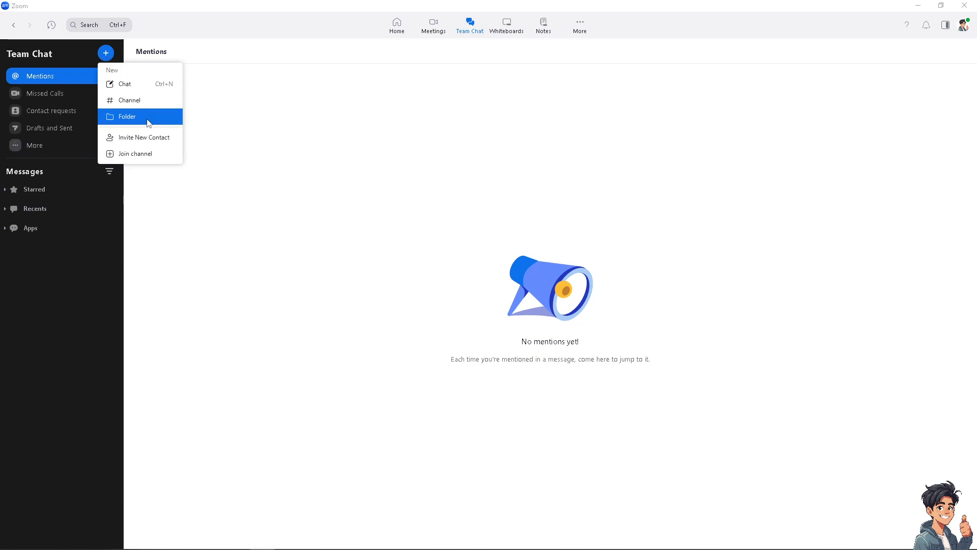
pyautogui.click(144, 137)
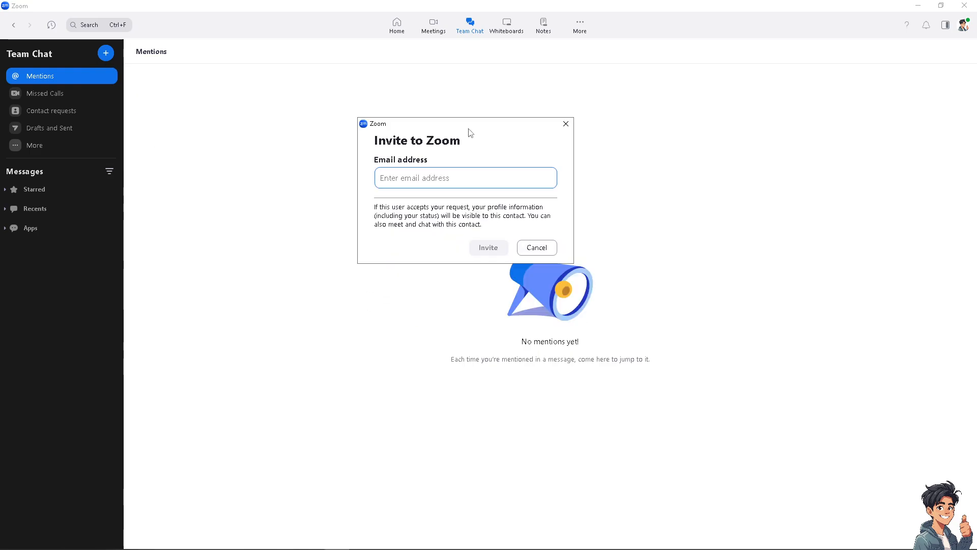
pyautogui.click(465, 177)
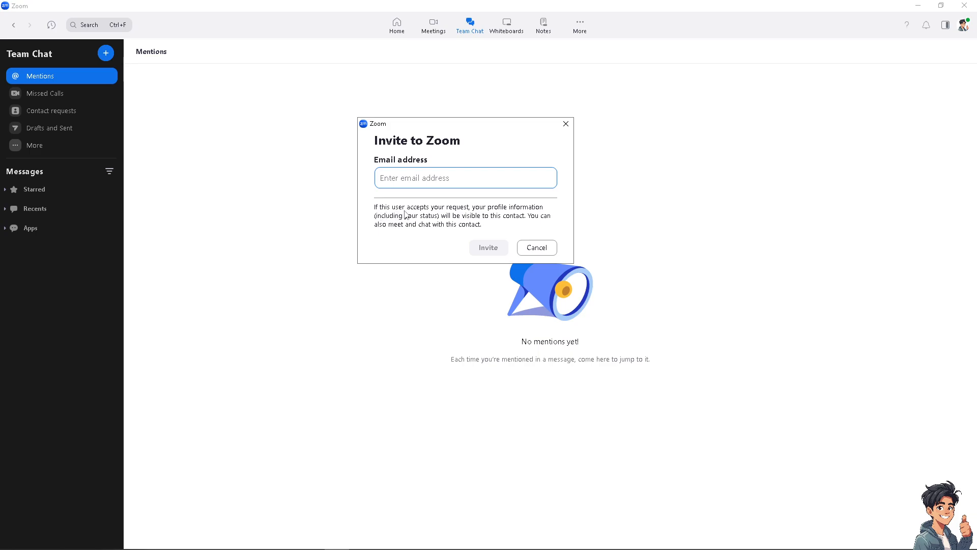
pyautogui.moveTo(542, 212)
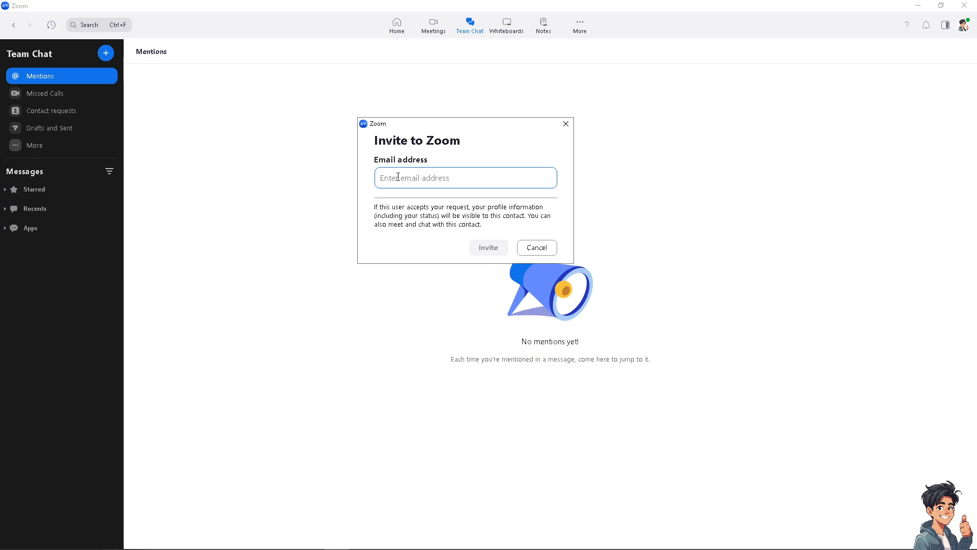
pyautogui.write('amdy')
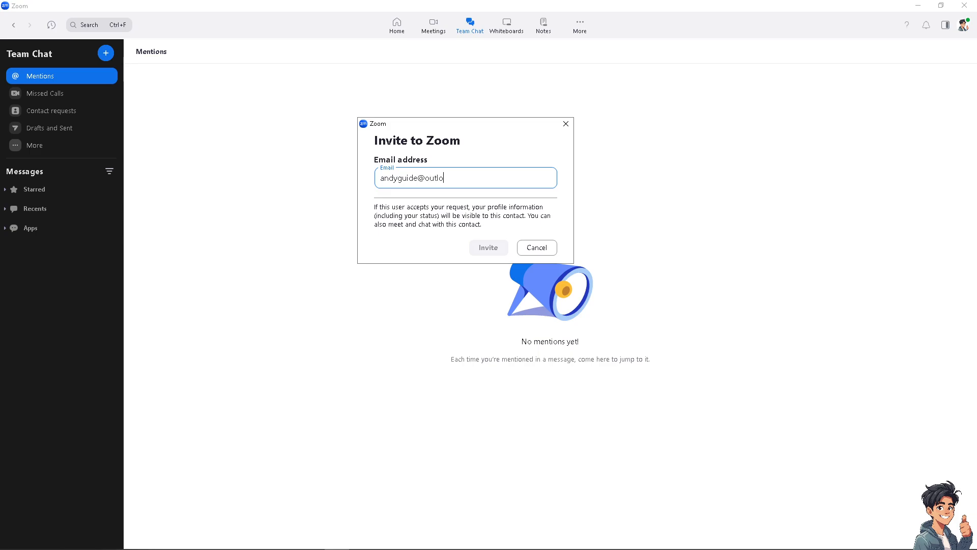
pyautogui.write('ok.com')
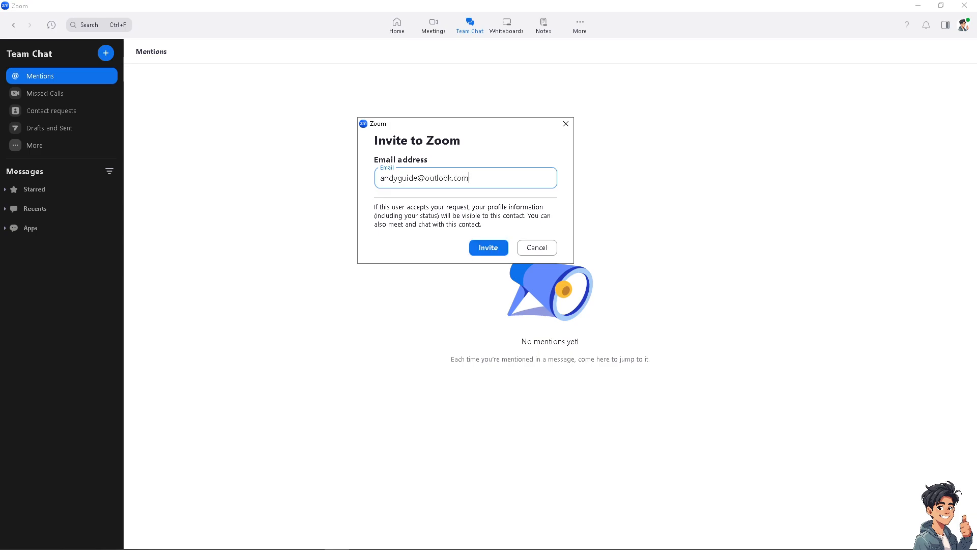
# - Send the contact invitation and dismiss the invitation-sent confirmation
pyautogui.click(488, 248)
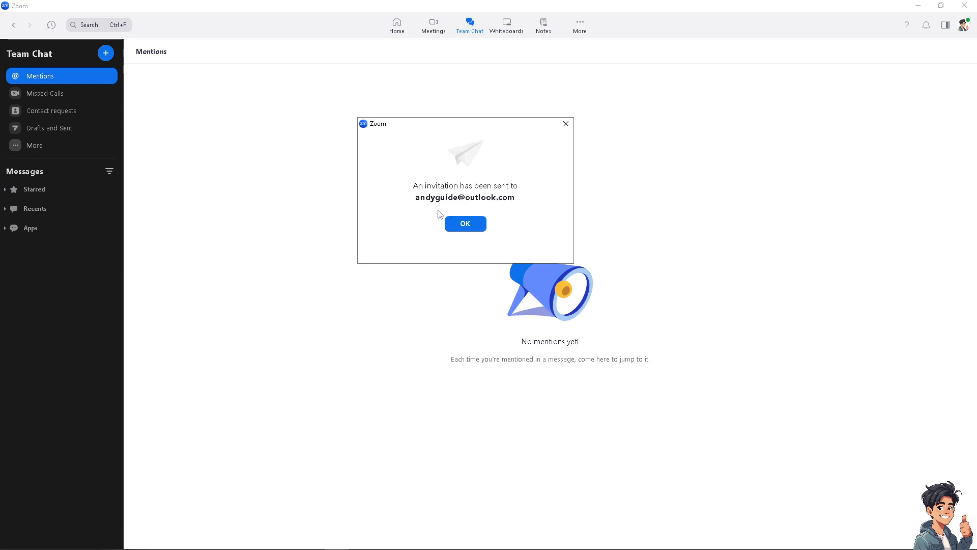
pyautogui.moveTo(435, 205)
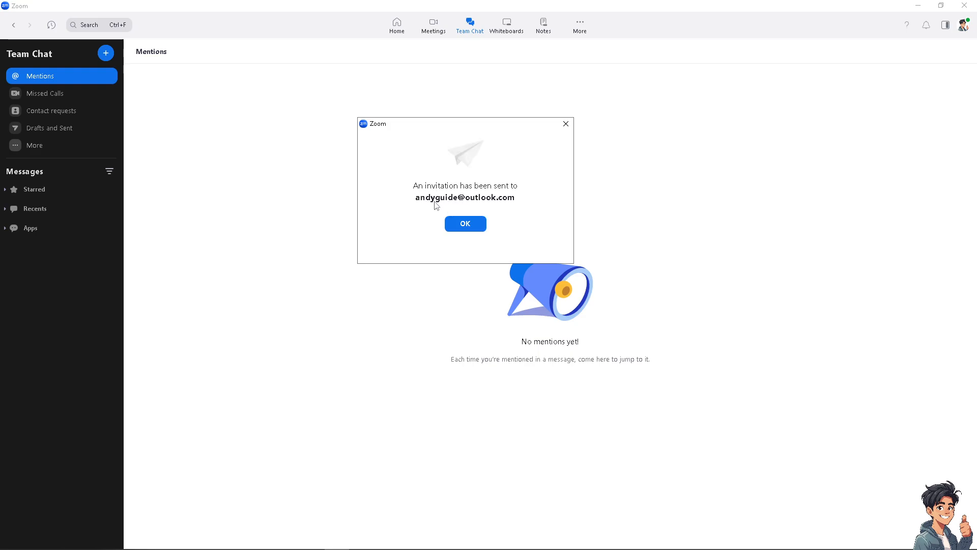
pyautogui.click(466, 223)
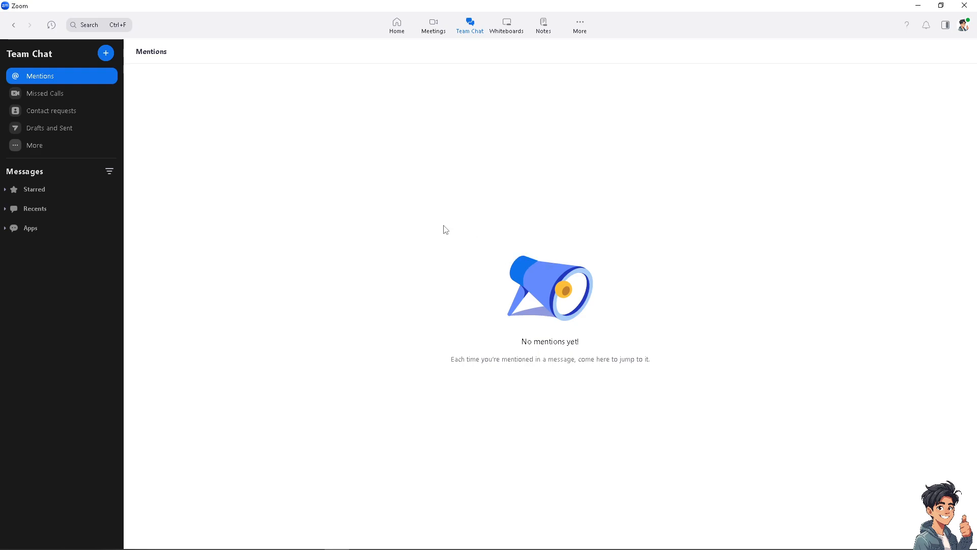
pyautogui.moveTo(24, 150)
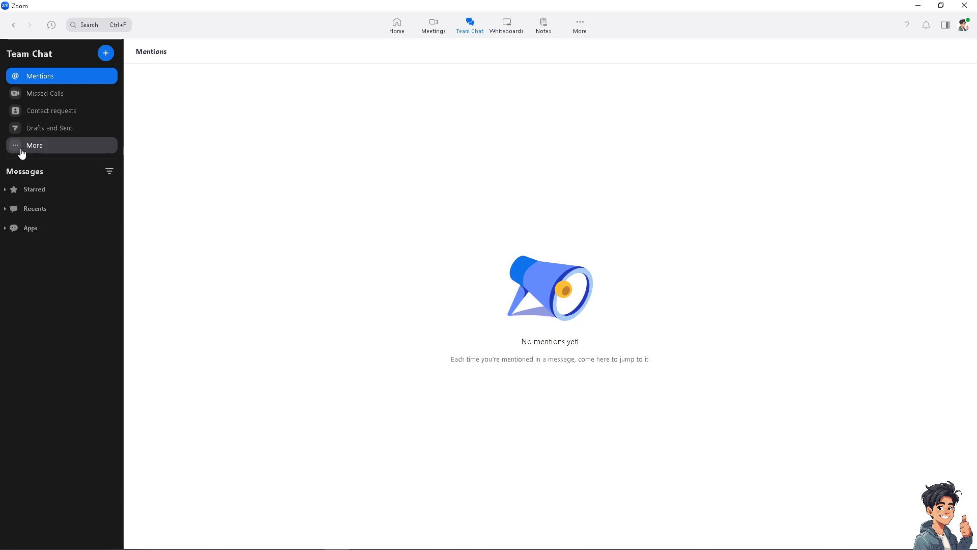
pyautogui.moveTo(228, 149)
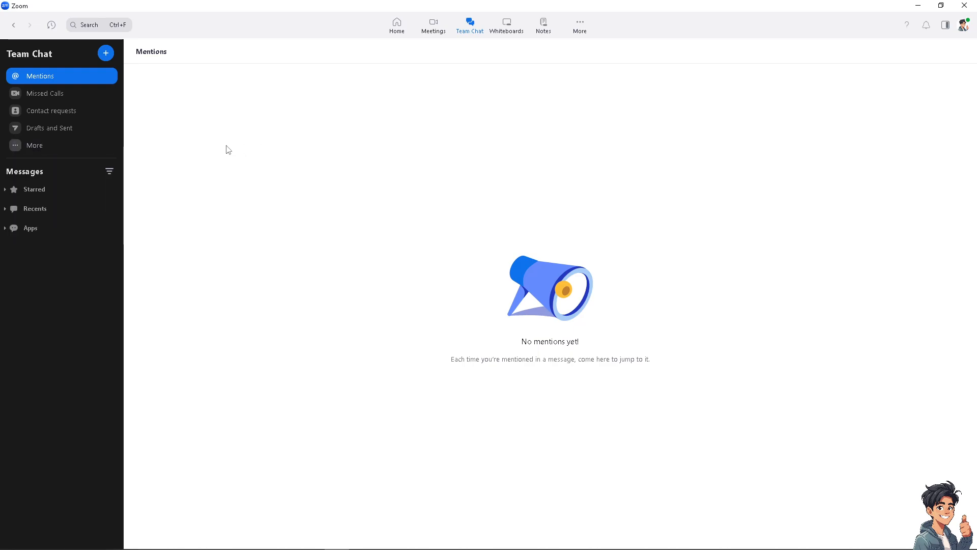
pyautogui.moveTo(226, 127)
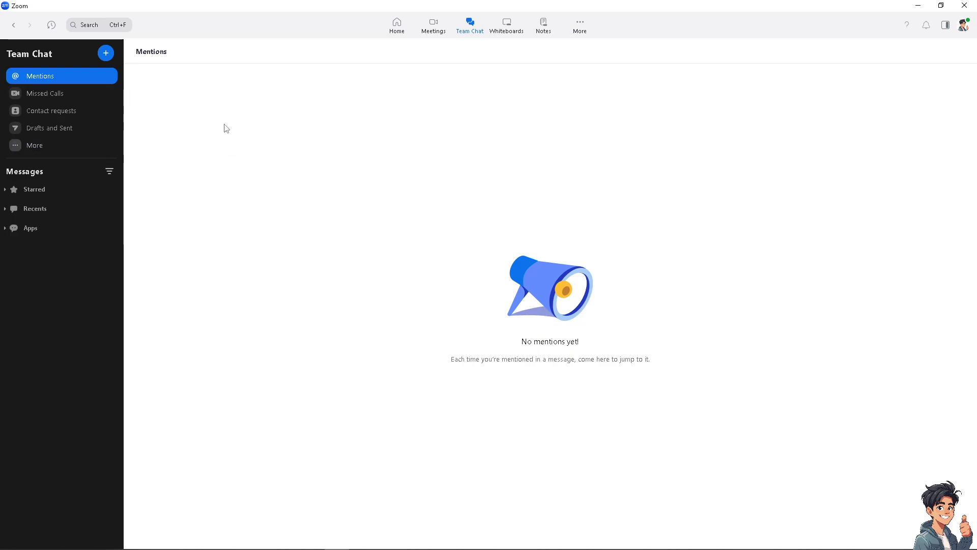
pyautogui.moveTo(78, 94)
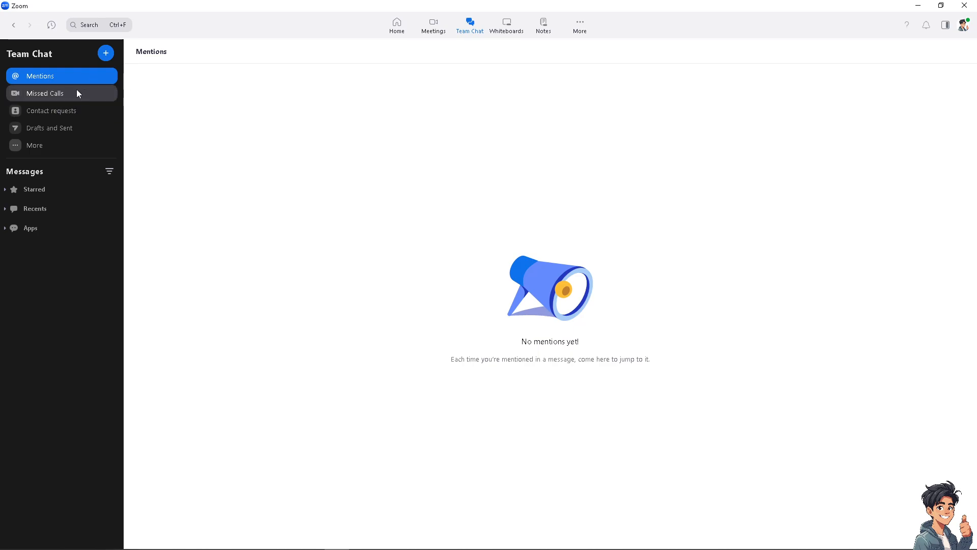
# - Return to Contacts via More, now listing the invited email as a pending external contact
pyautogui.click(580, 23)
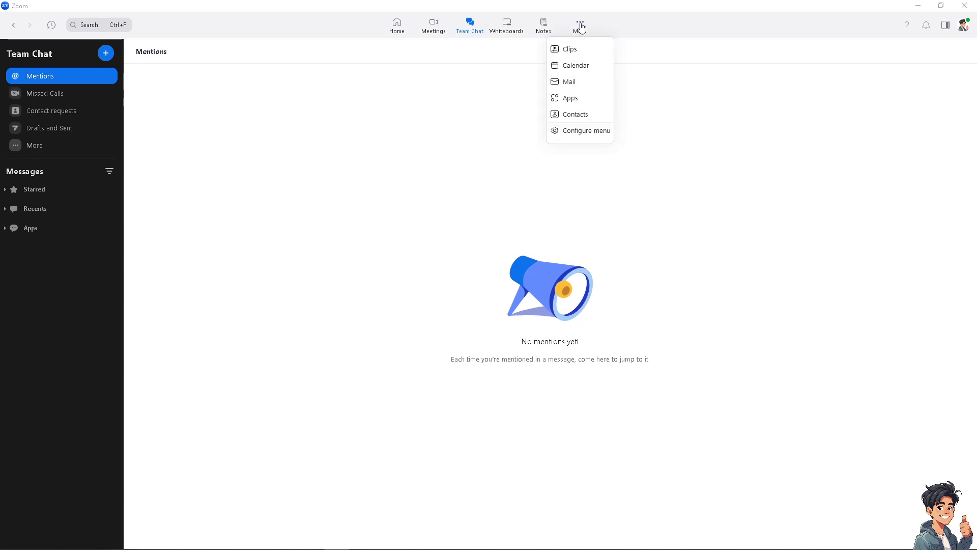
pyautogui.click(575, 114)
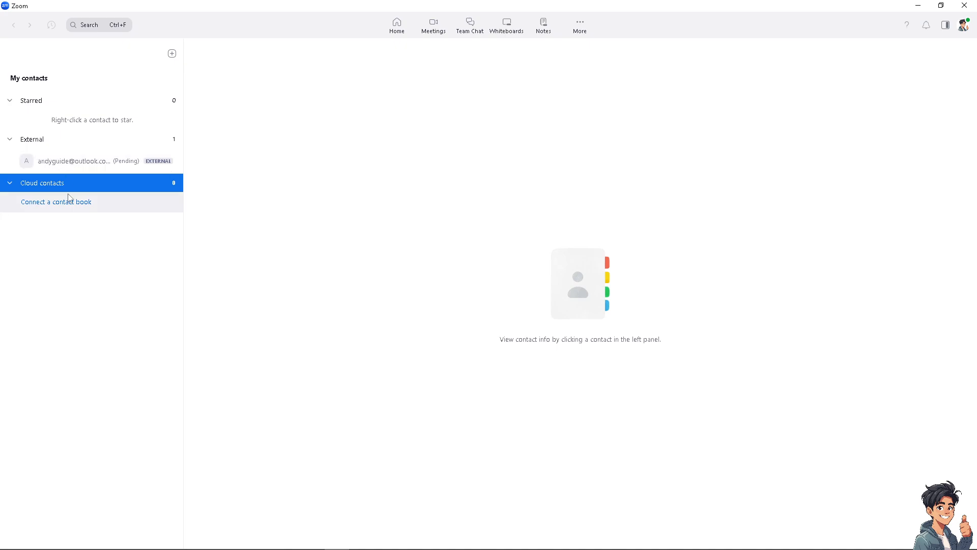
pyautogui.moveTo(68, 208)
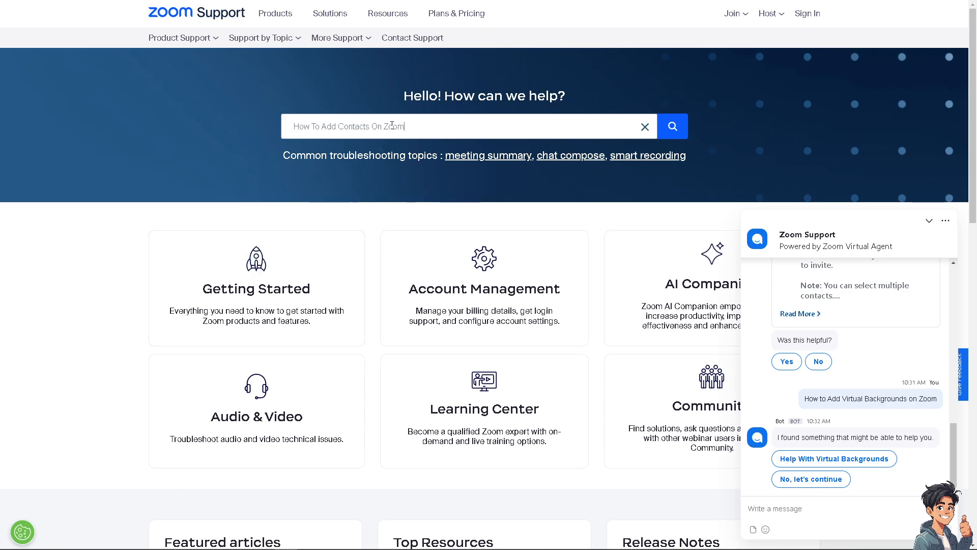
# - Ask the Zoom Virtual Agent 'How To Add Contacts On Zoom' alongside the support search results
pyautogui.click(928, 220)
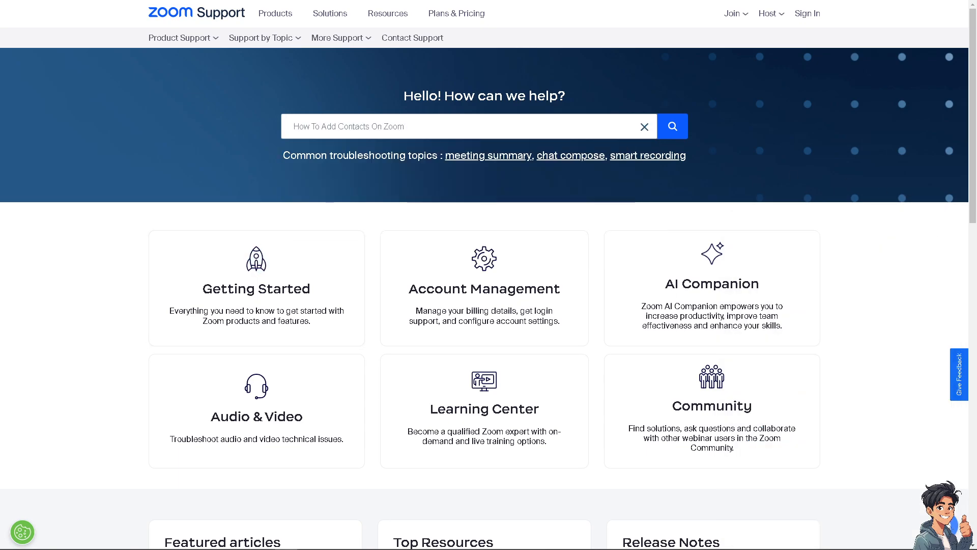
pyautogui.scroll(-3)
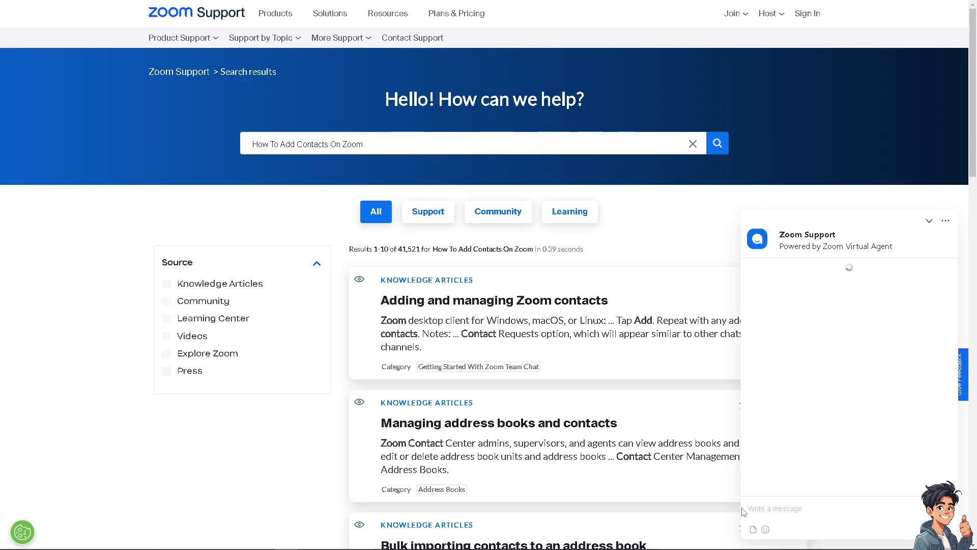
pyautogui.write('How To Add Contacts On Zoom')
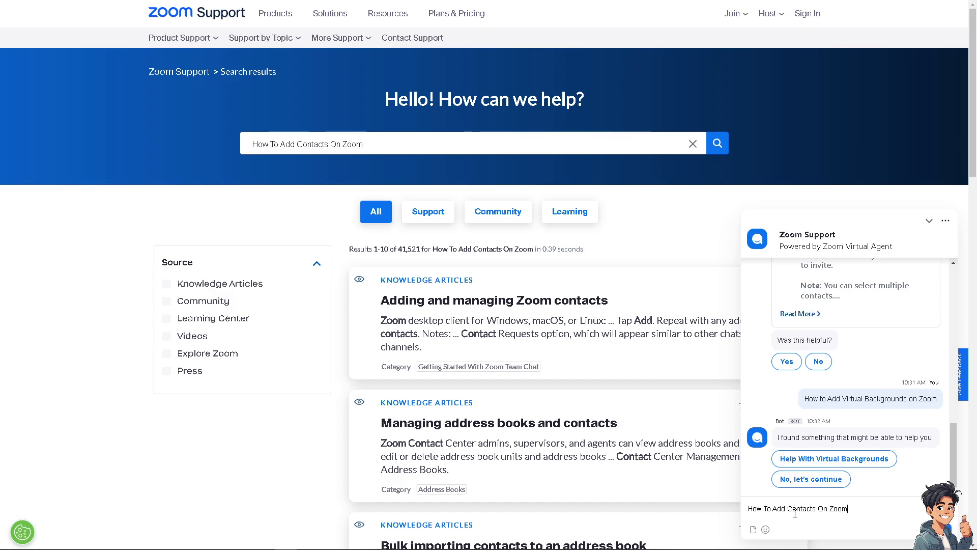
pyautogui.press('Enter')
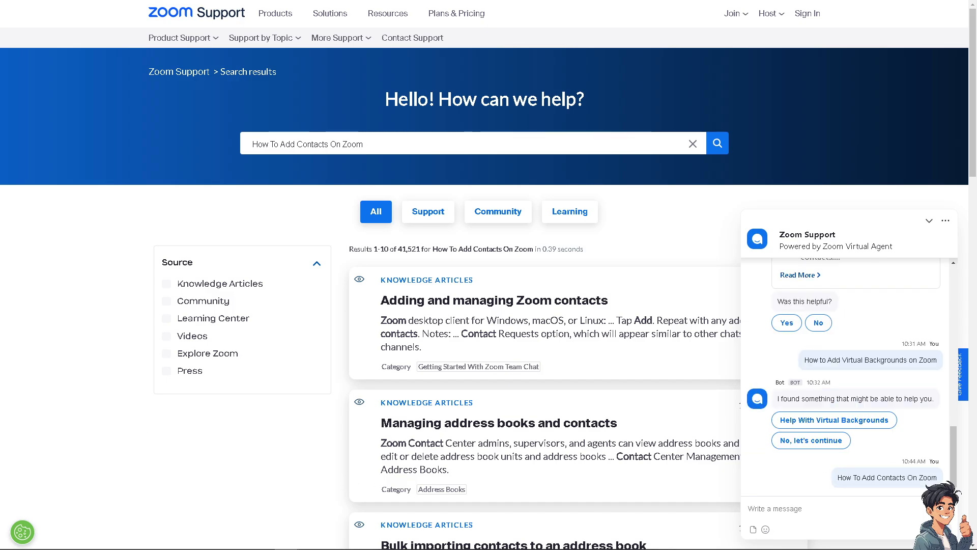